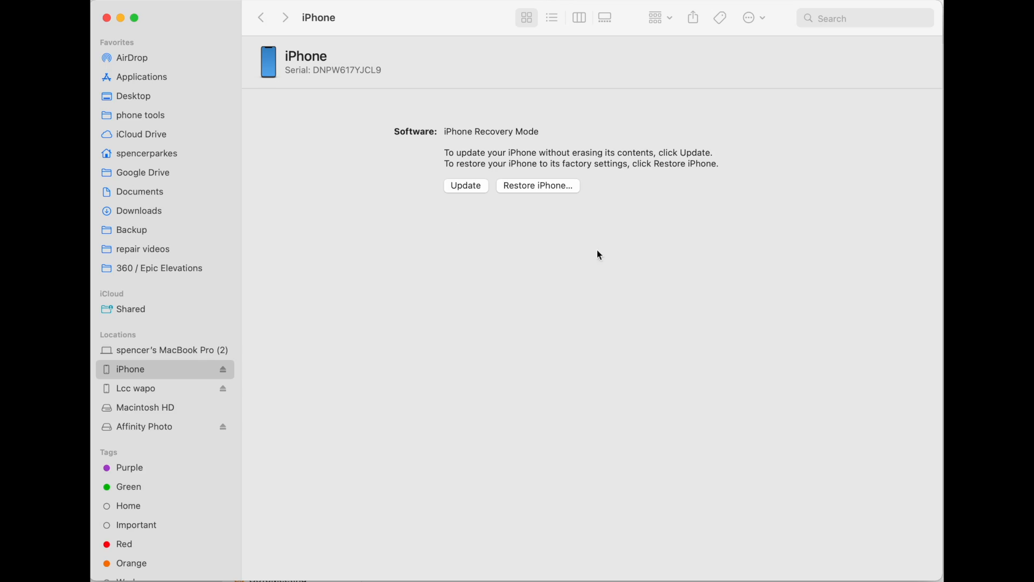
{"action": "mouse_move", "coordinate": [515, 186]}
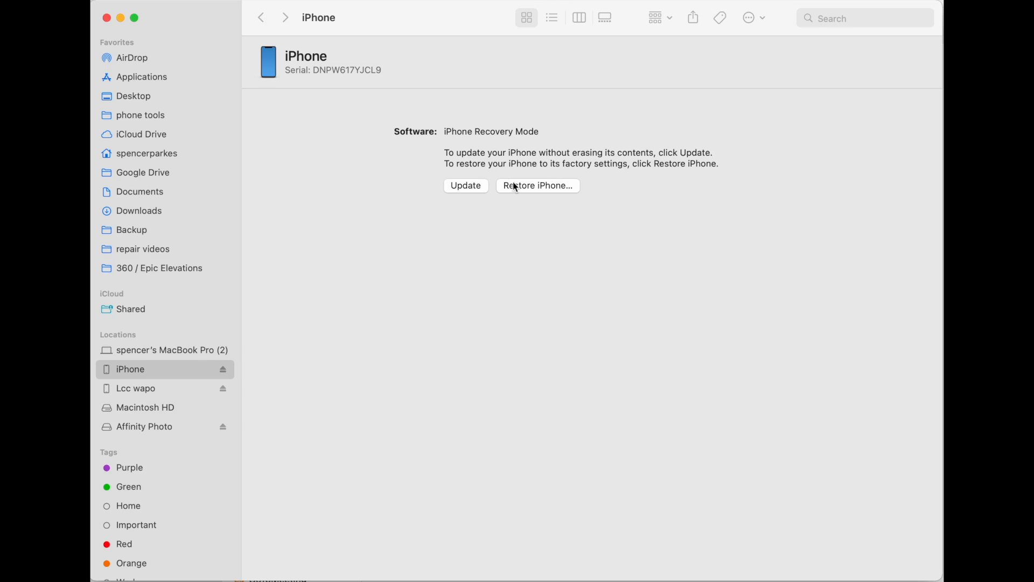
{"action": "mouse_move", "coordinate": [474, 157]}
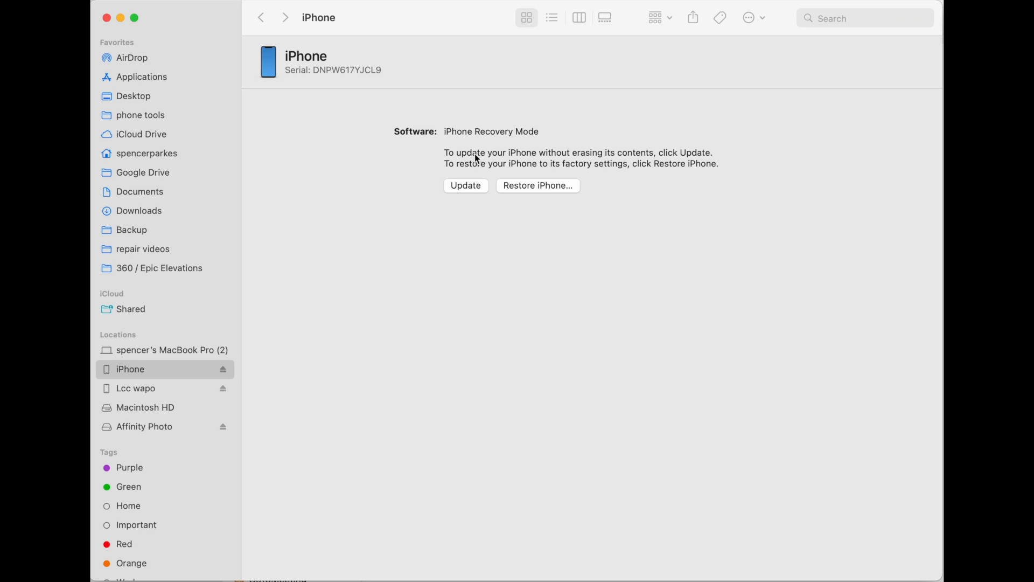
{"action": "mouse_move", "coordinate": [583, 200]}
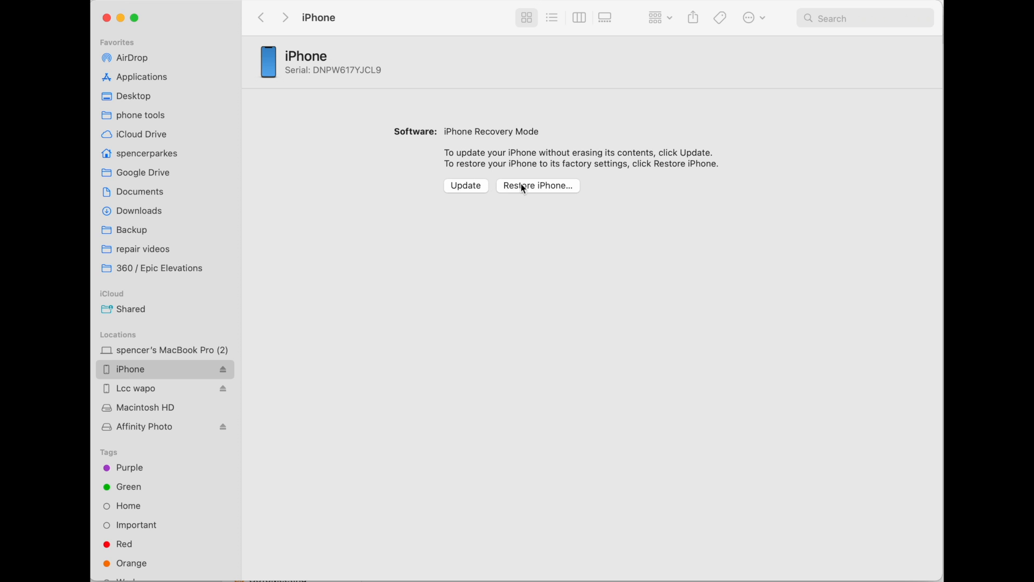
{"action": "mouse_move", "coordinate": [523, 194]}
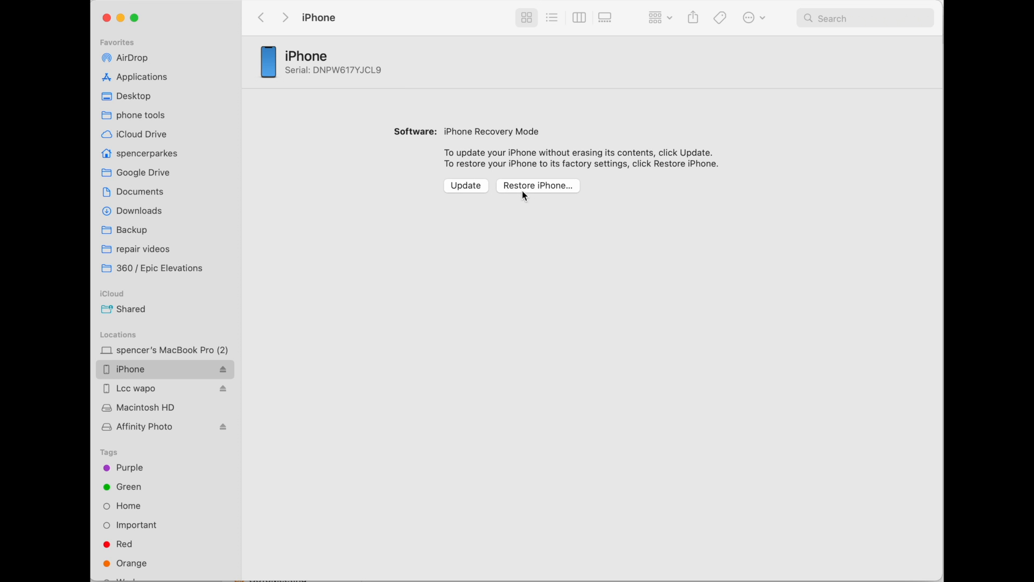
Step: Confirm erasing the iPhone with Restore and Update, then get past the iOS 15.3 release notes
{"action": "left_click", "coordinate": [466, 185]}
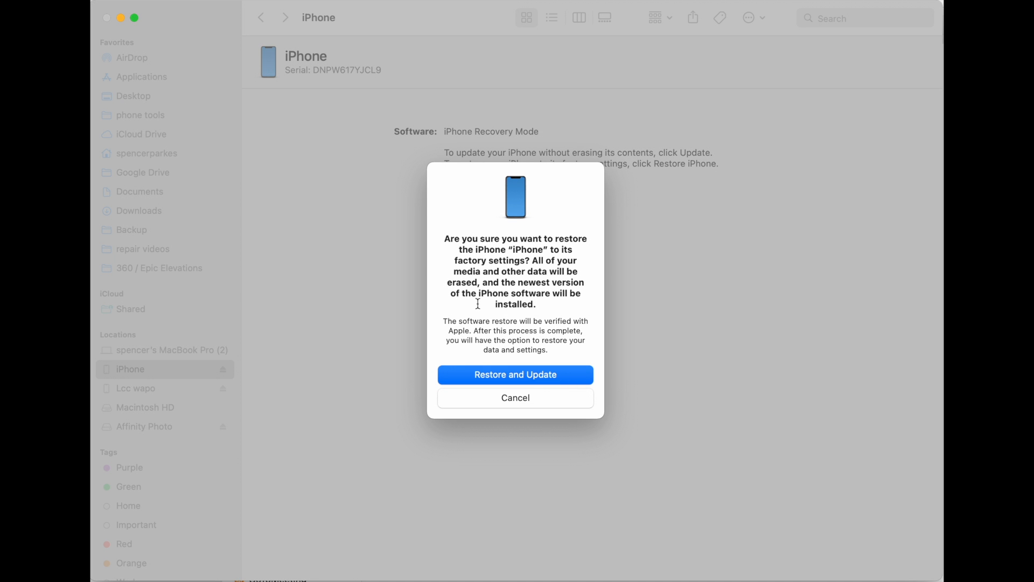
{"action": "mouse_move", "coordinate": [520, 379]}
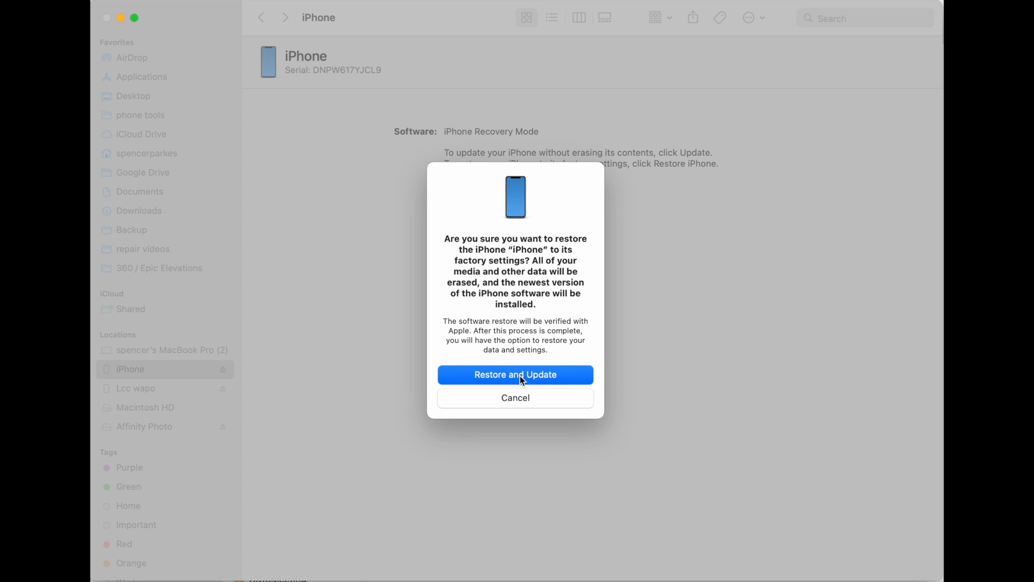
{"action": "left_click", "coordinate": [515, 397]}
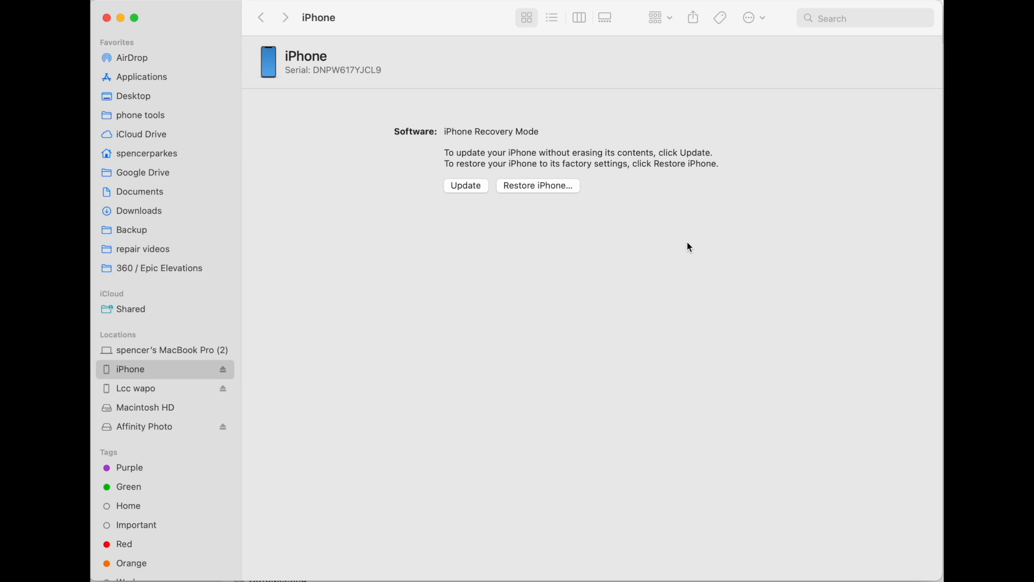
{"action": "left_click", "coordinate": [465, 186]}
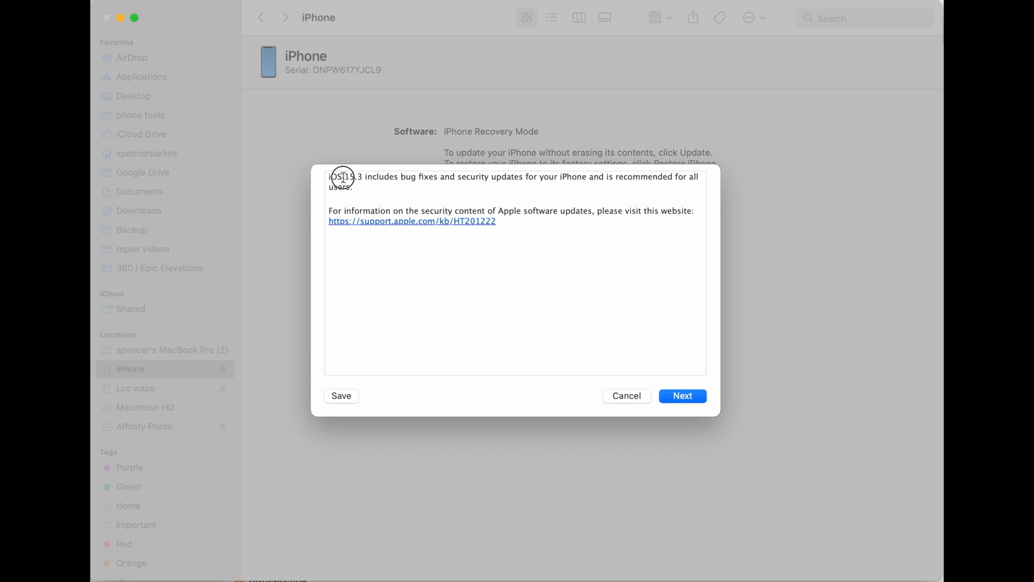
{"action": "double_click", "coordinate": [349, 176]}
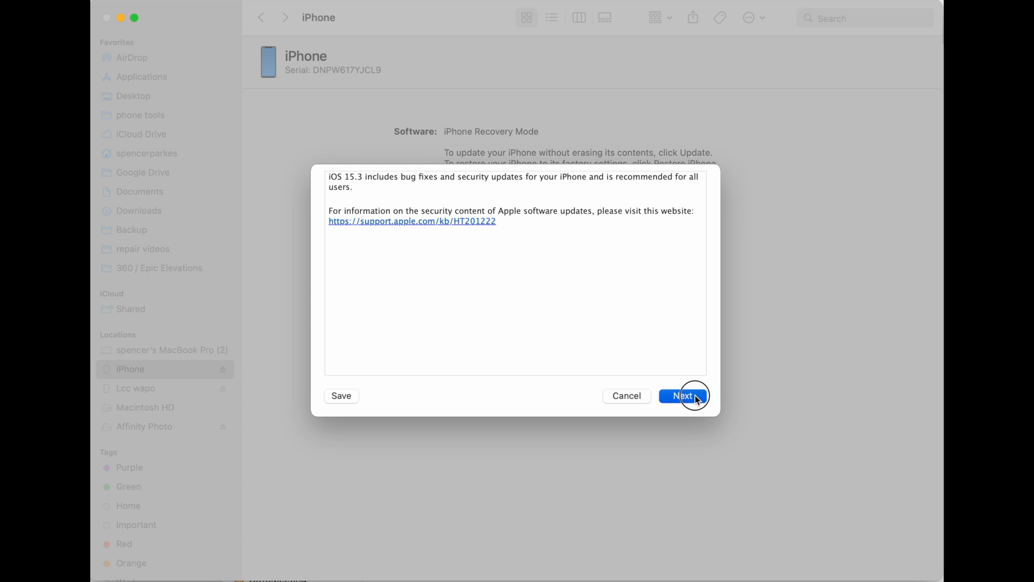
{"action": "left_click", "coordinate": [682, 395]}
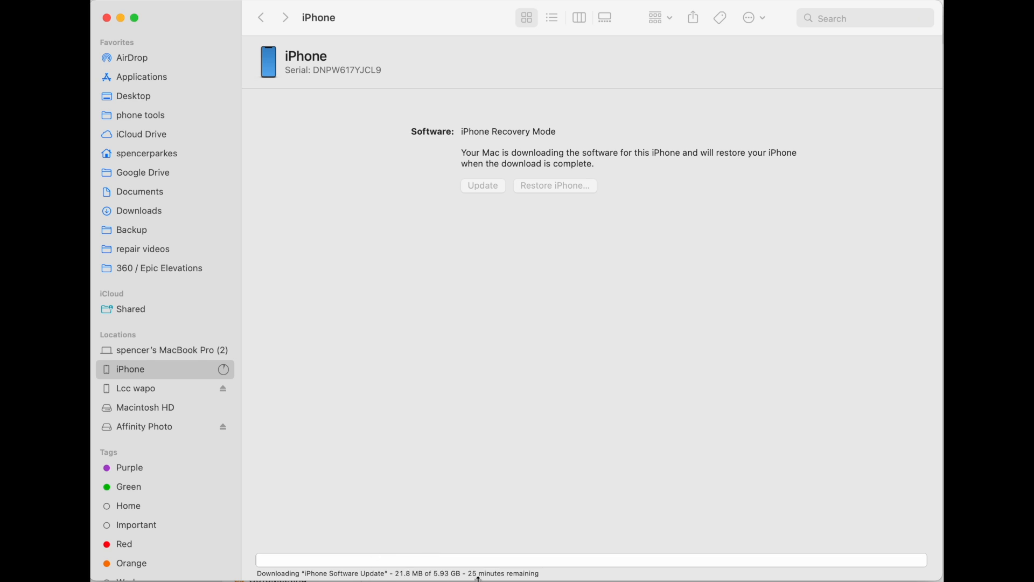
{"action": "mouse_move", "coordinate": [391, 519]}
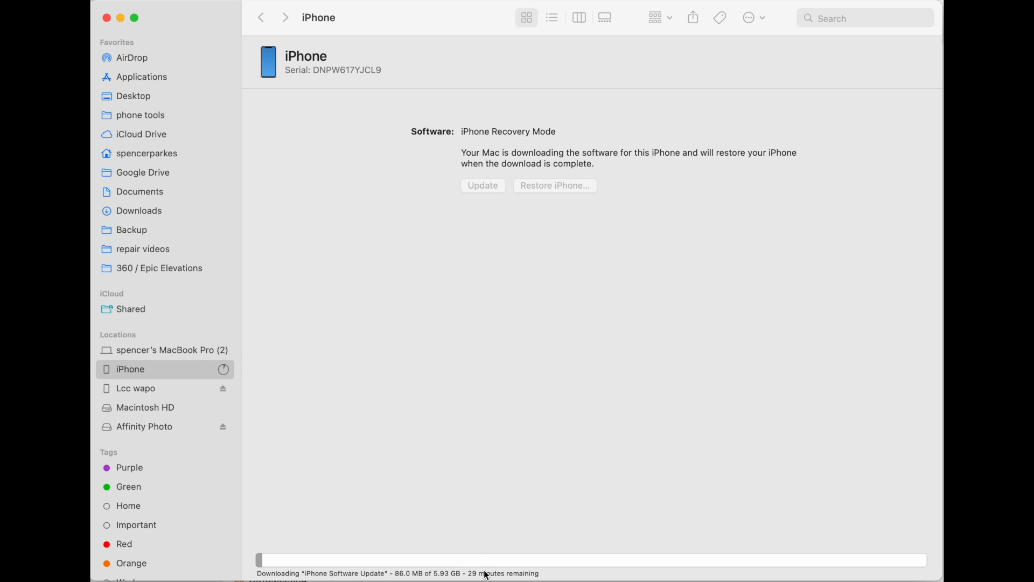
{"action": "mouse_move", "coordinate": [478, 466]}
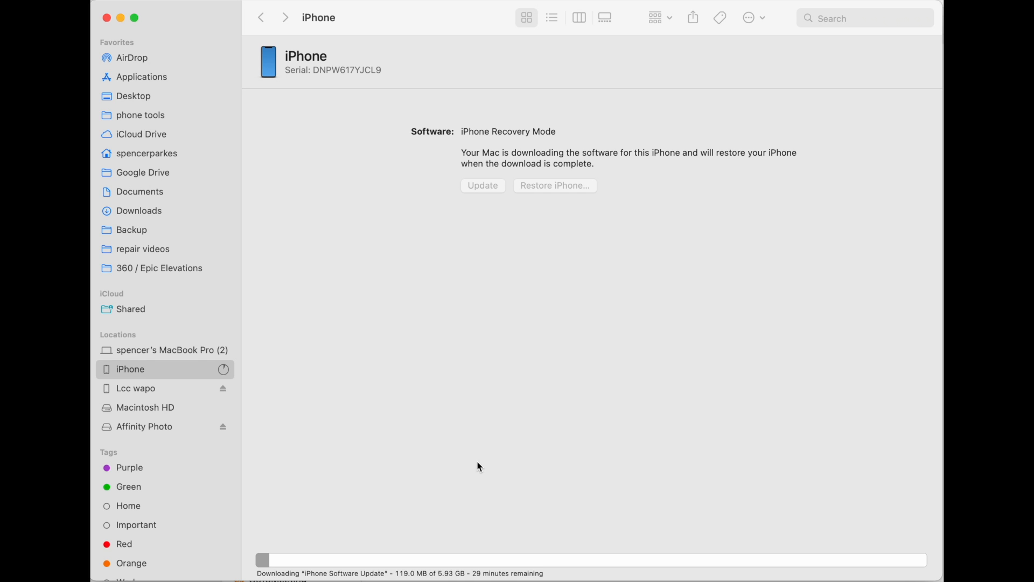
{"action": "mouse_move", "coordinate": [543, 188]}
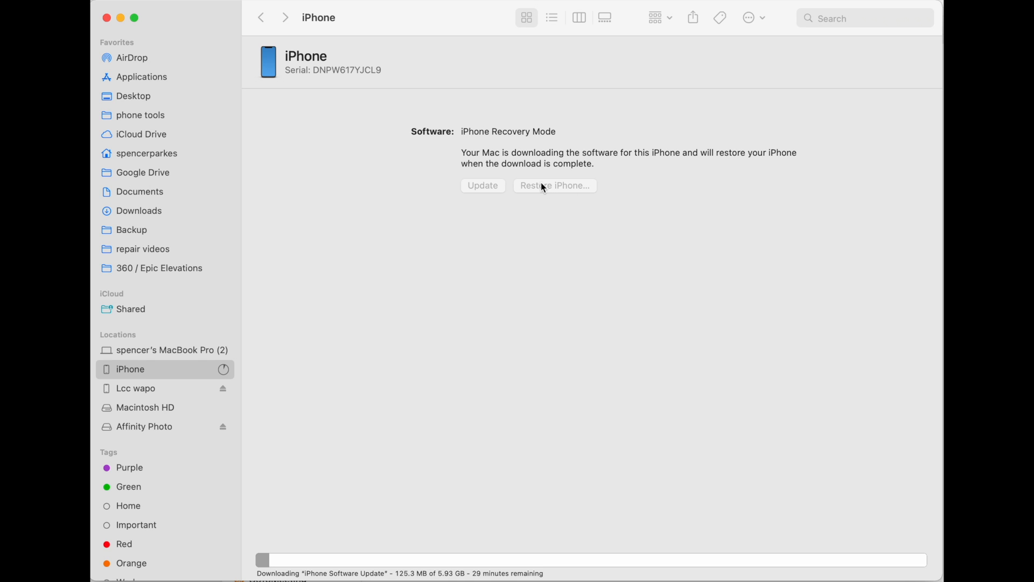
{"action": "mouse_move", "coordinate": [491, 291]}
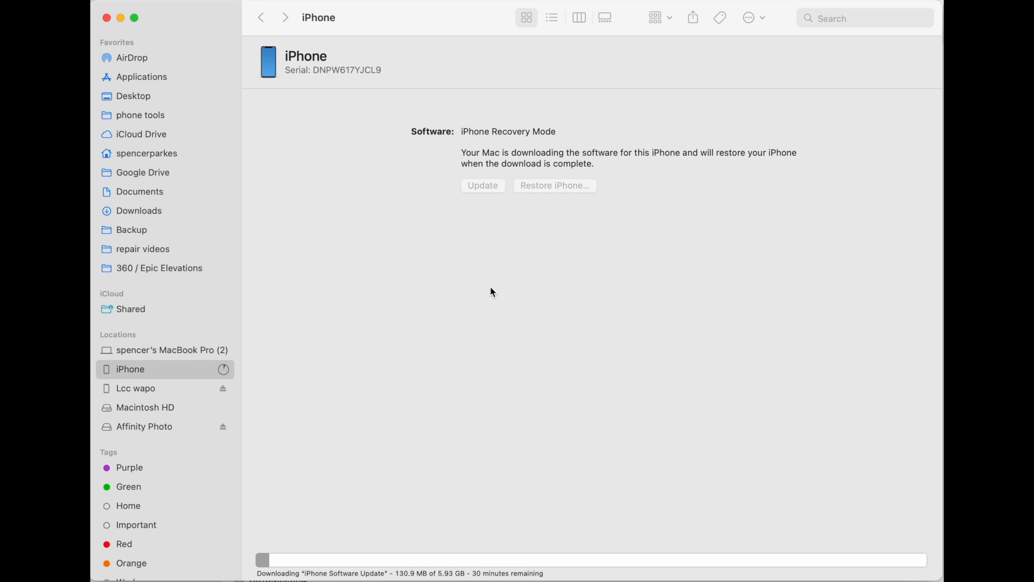
Step: Start restoring the iPhone to iOS 15.2.1 while the 5.93 GB update downloads
{"action": "left_click", "coordinate": [555, 185]}
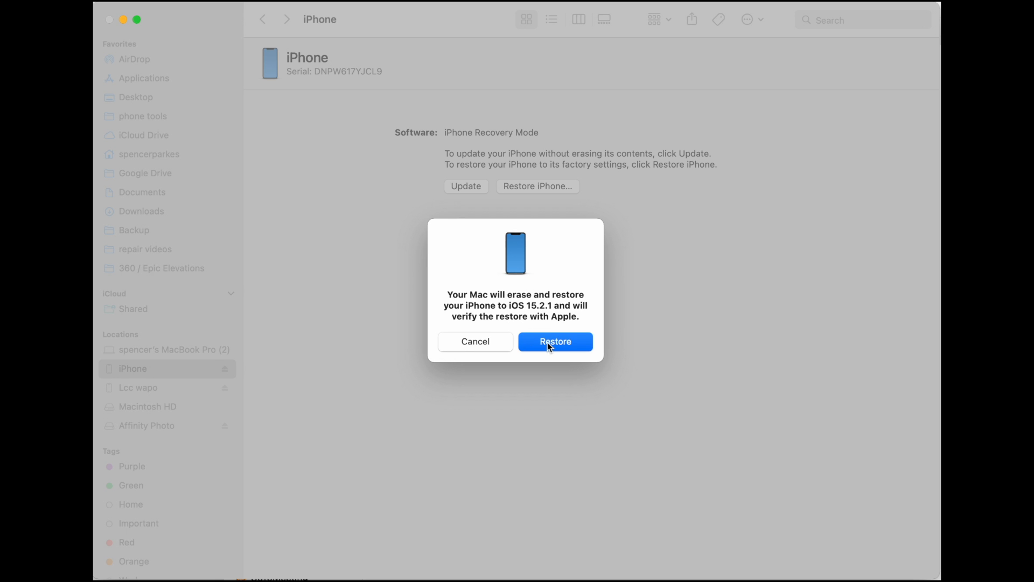
Step: Confirm the erase and restore to iOS 15.2.1 so software extraction begins
{"action": "left_click", "coordinate": [555, 341]}
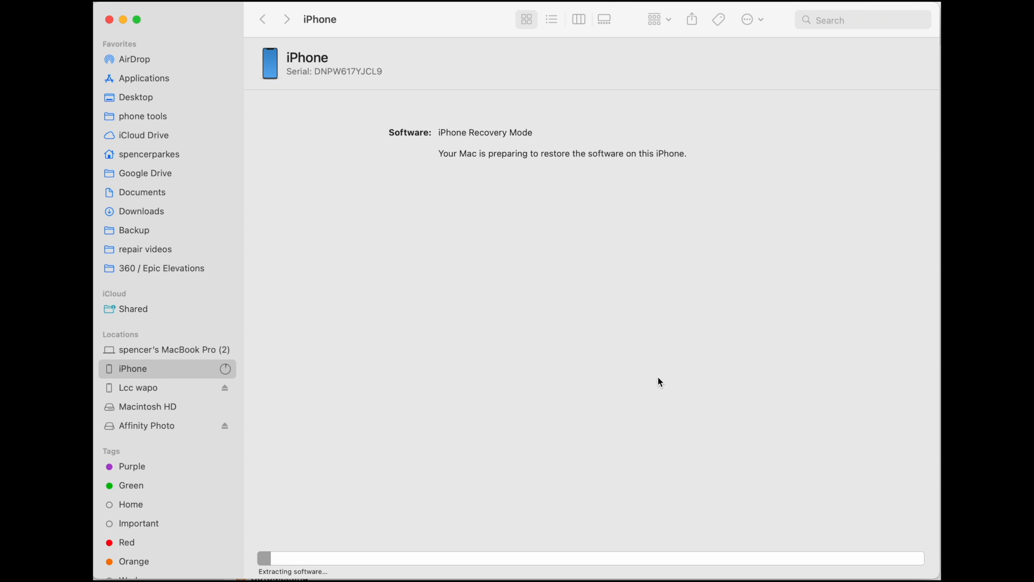
{"action": "mouse_move", "coordinate": [351, 532]}
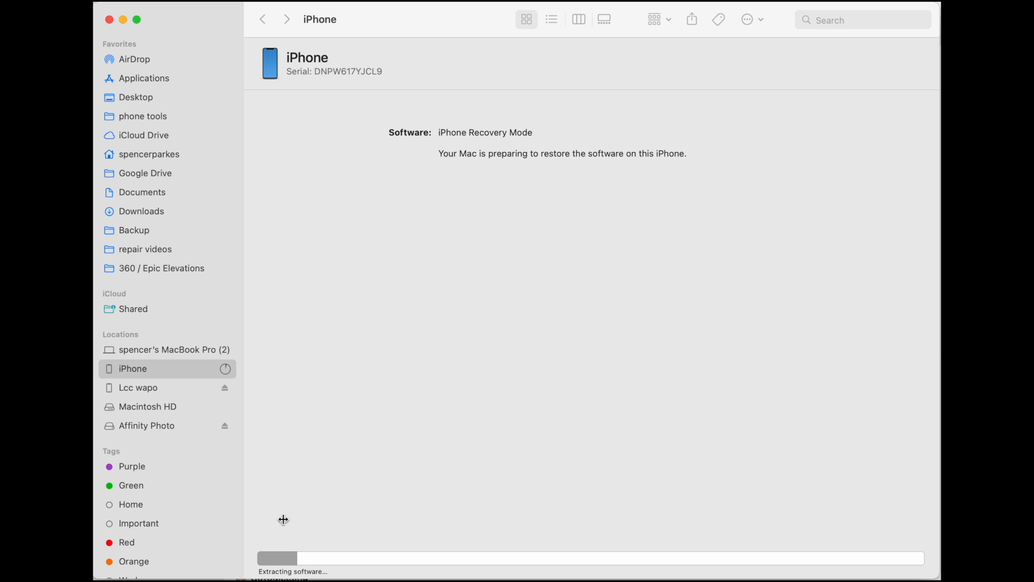
{"action": "mouse_move", "coordinate": [388, 458]}
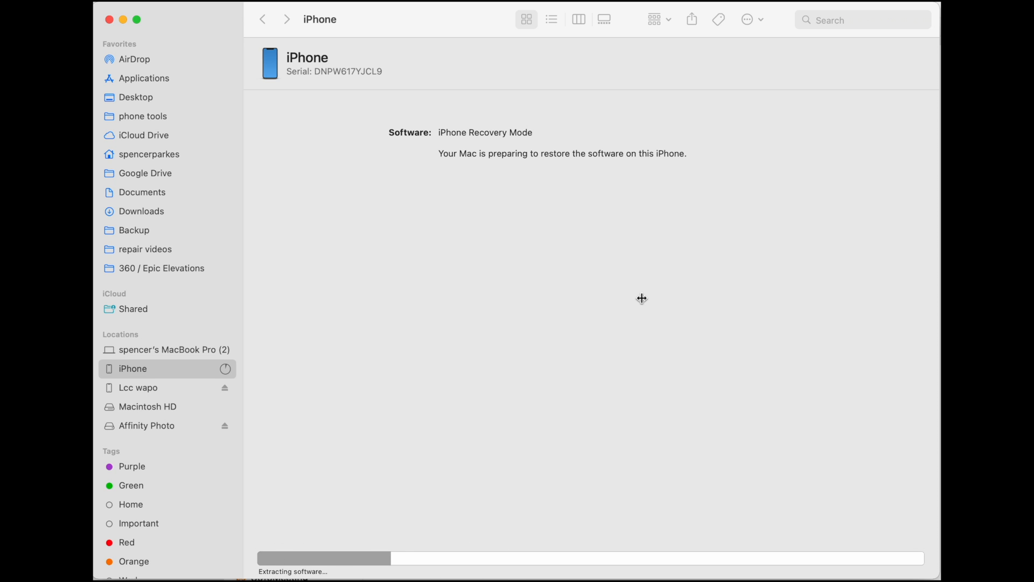
{"action": "mouse_move", "coordinate": [694, 215]}
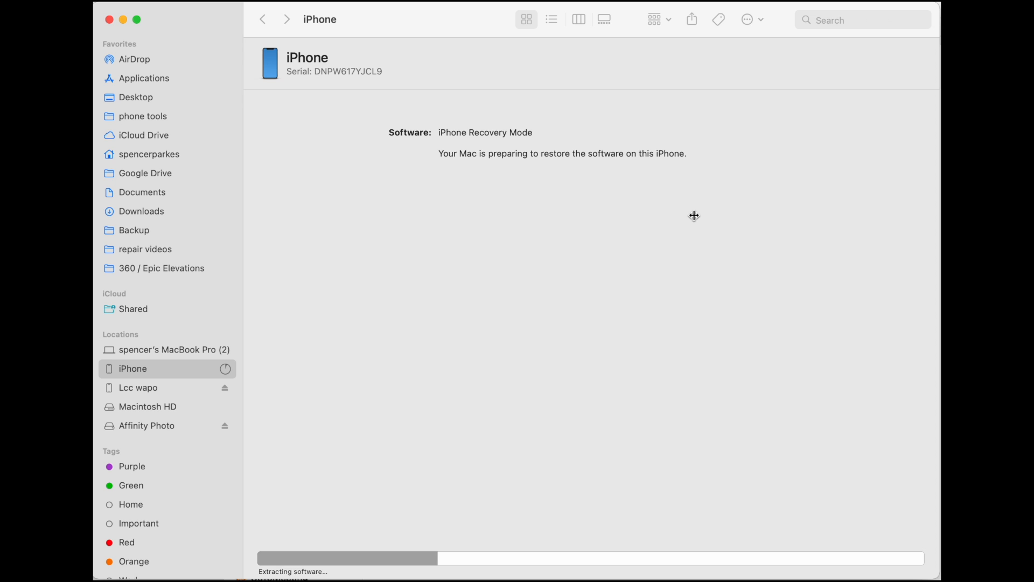